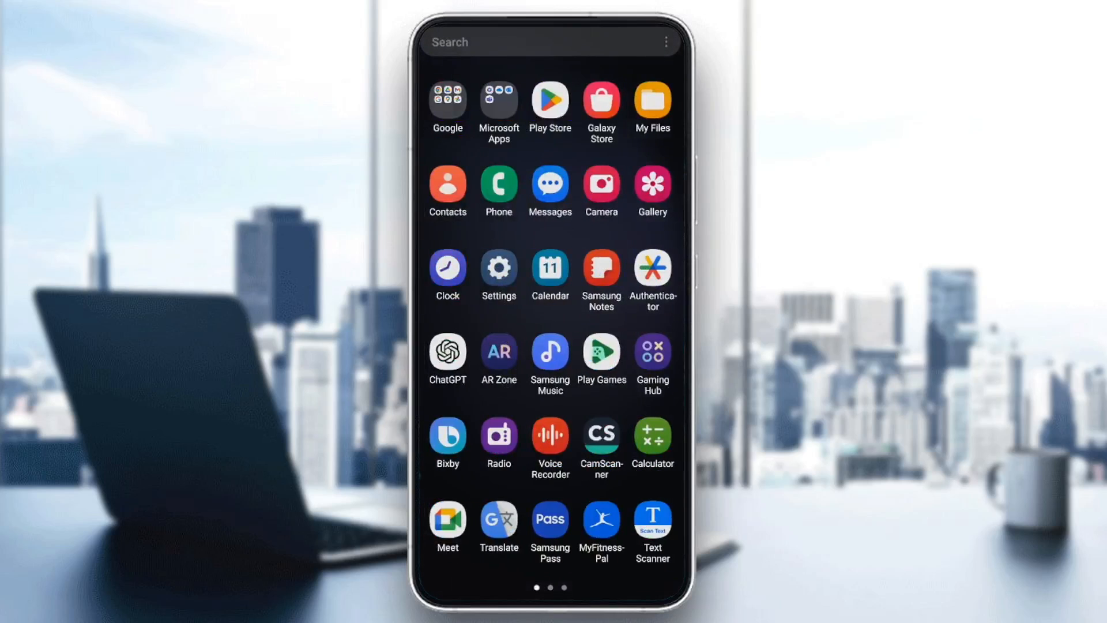
Launch Settings from the app drawer and go into the Apps page of installed apps
left_click(498, 268)
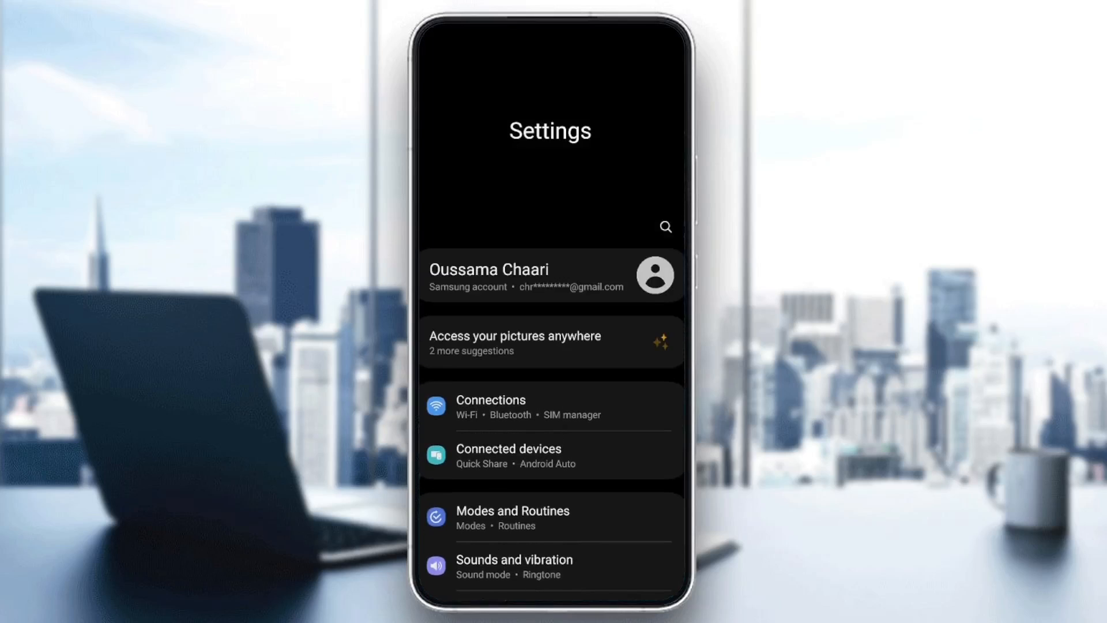
scroll("down", 3)
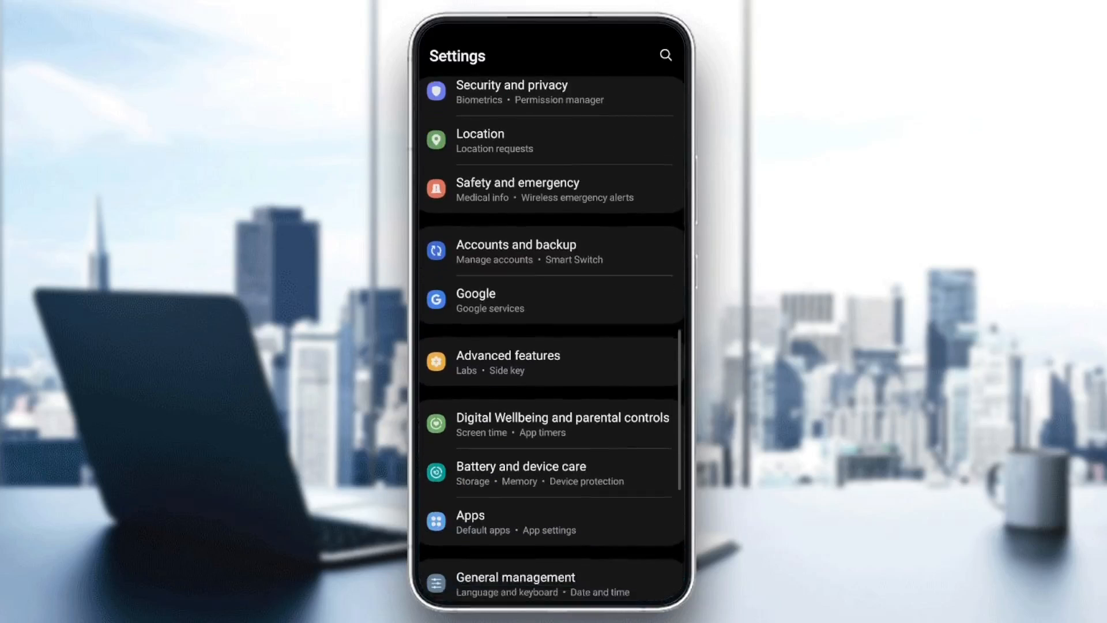
scroll("down", 3)
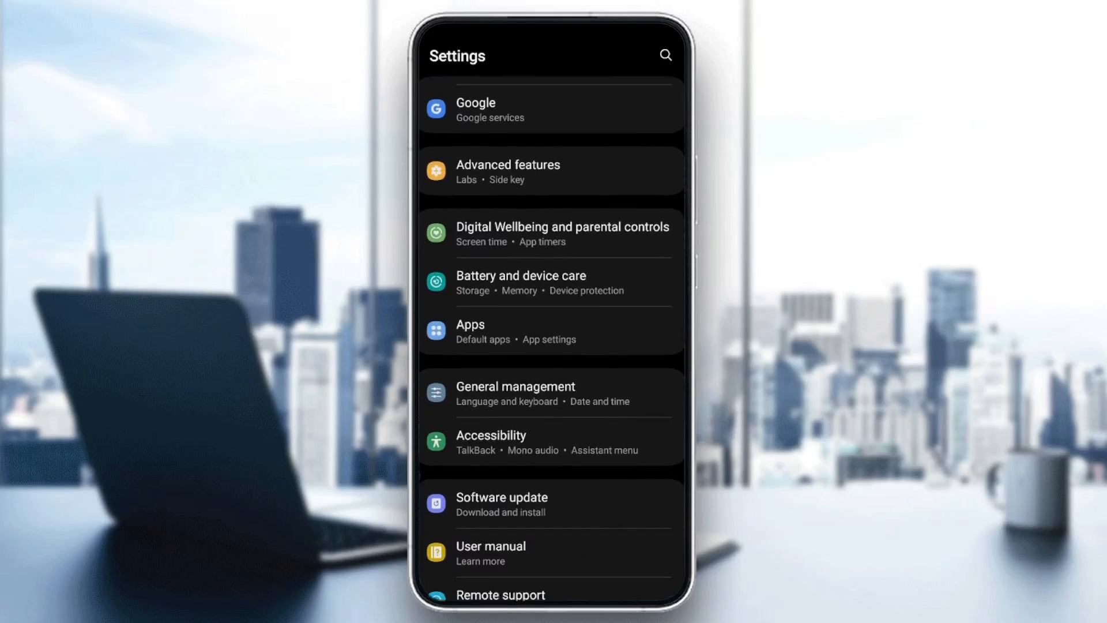
left_click(471, 325)
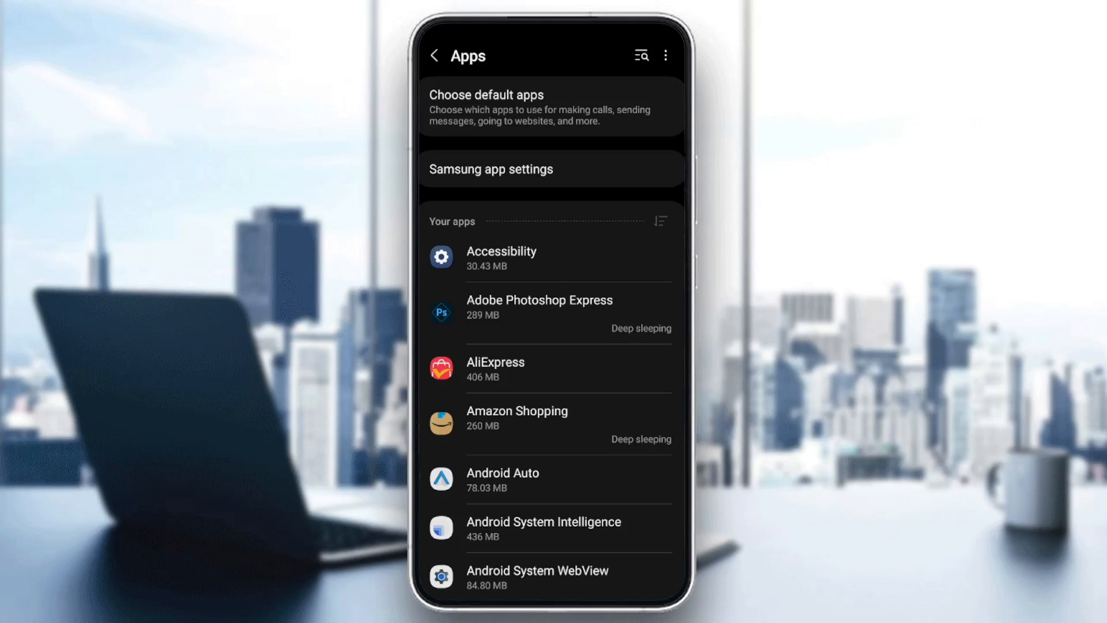
Scroll the Your apps list down past the G apps until Instagram is in view
scroll("down", 3)
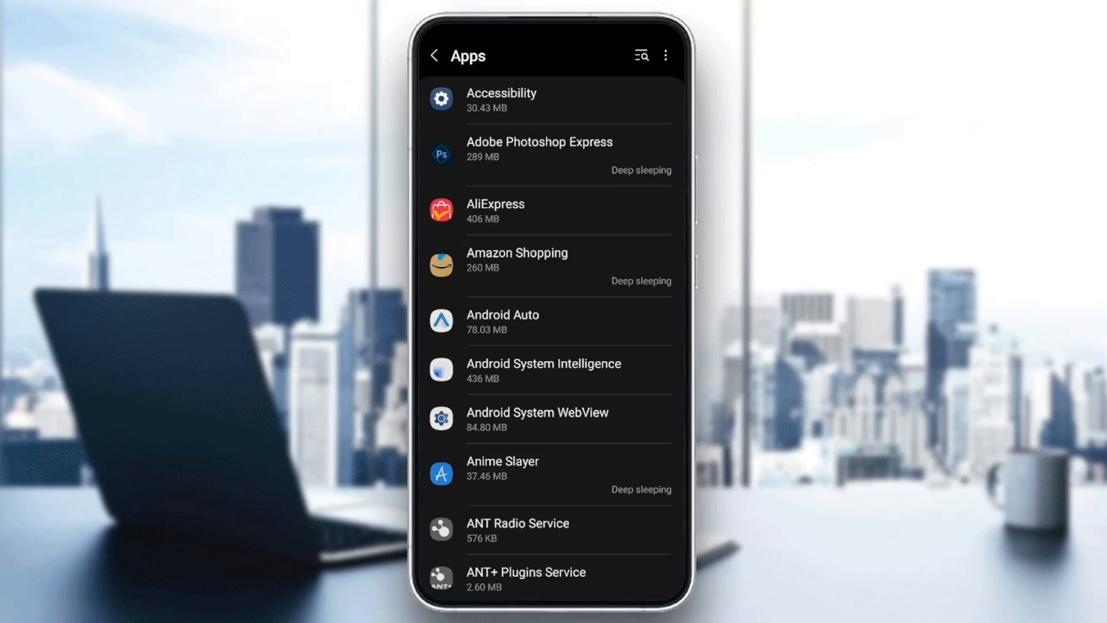
scroll("down", 3)
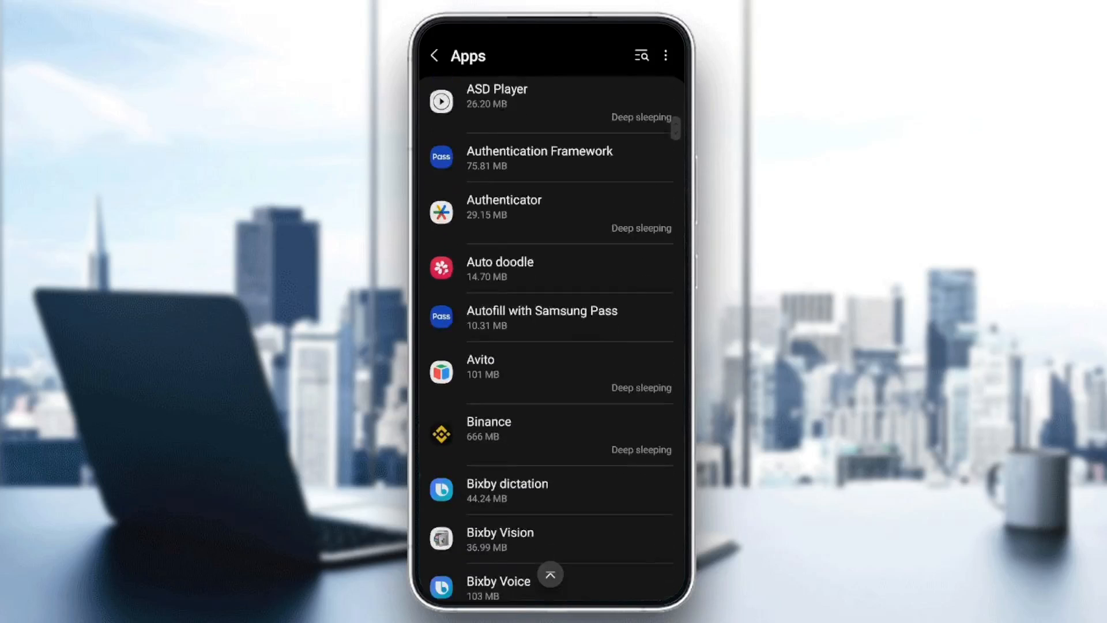
scroll("down", 3)
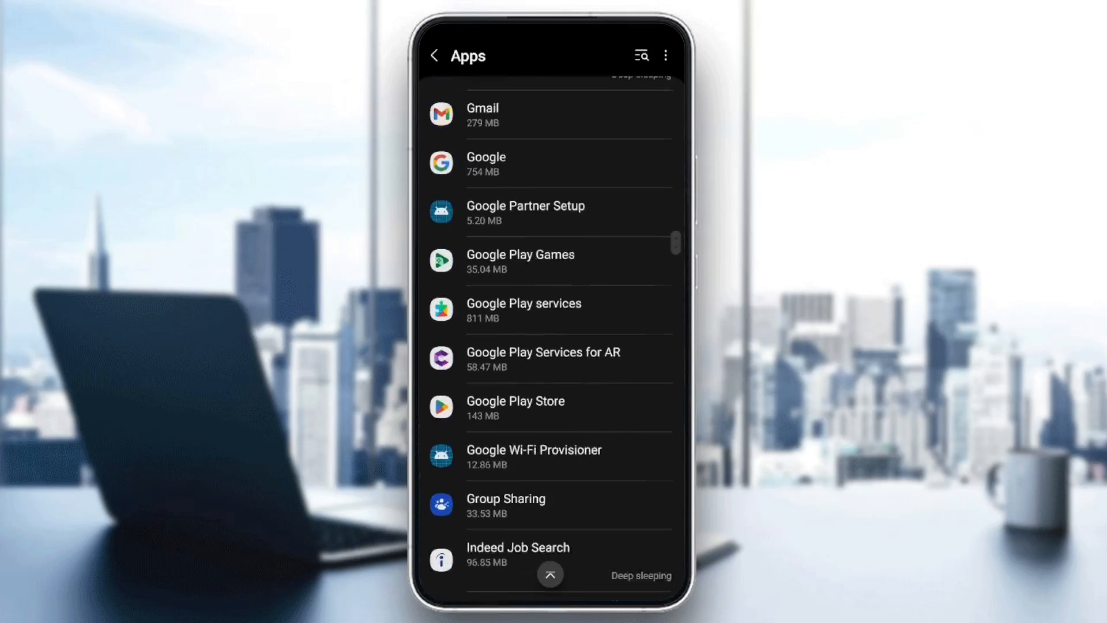
scroll("down", 3)
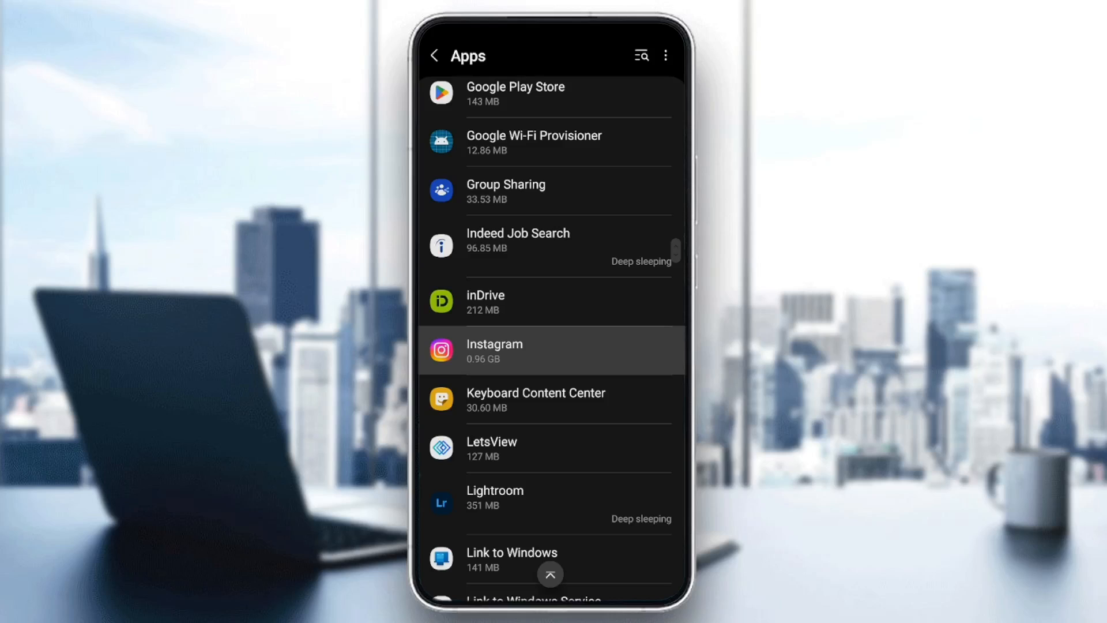
Show Instagram's Storage breakdown: App 237 MB, Data 724 MB, Cache 119 MB, Total 1.08 GB
left_click(494, 351)
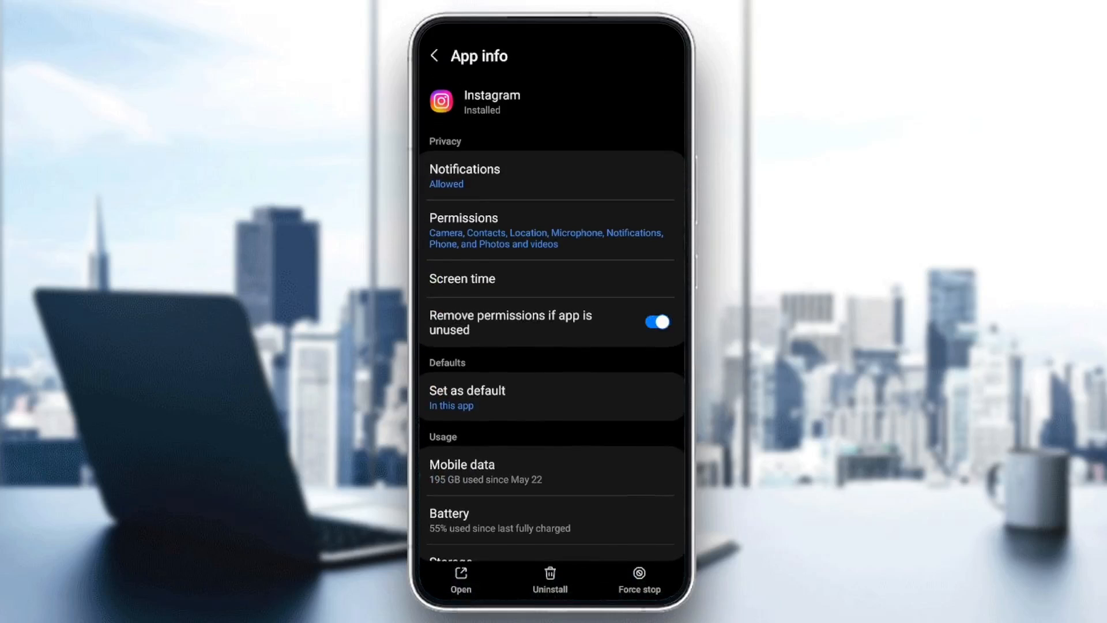
scroll("down", 3)
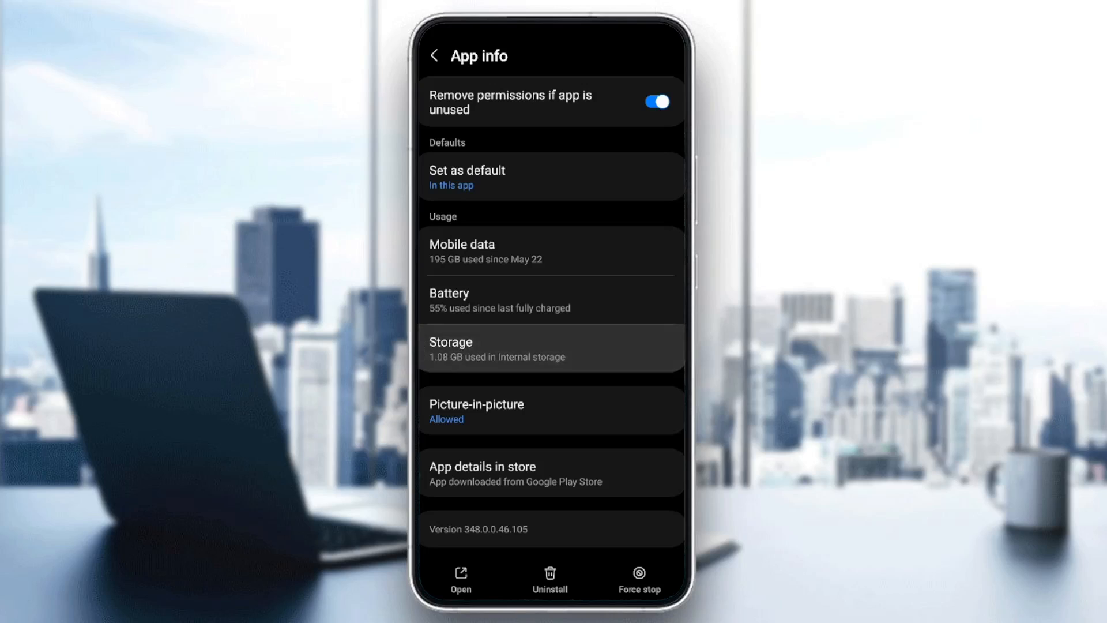
left_click(551, 349)
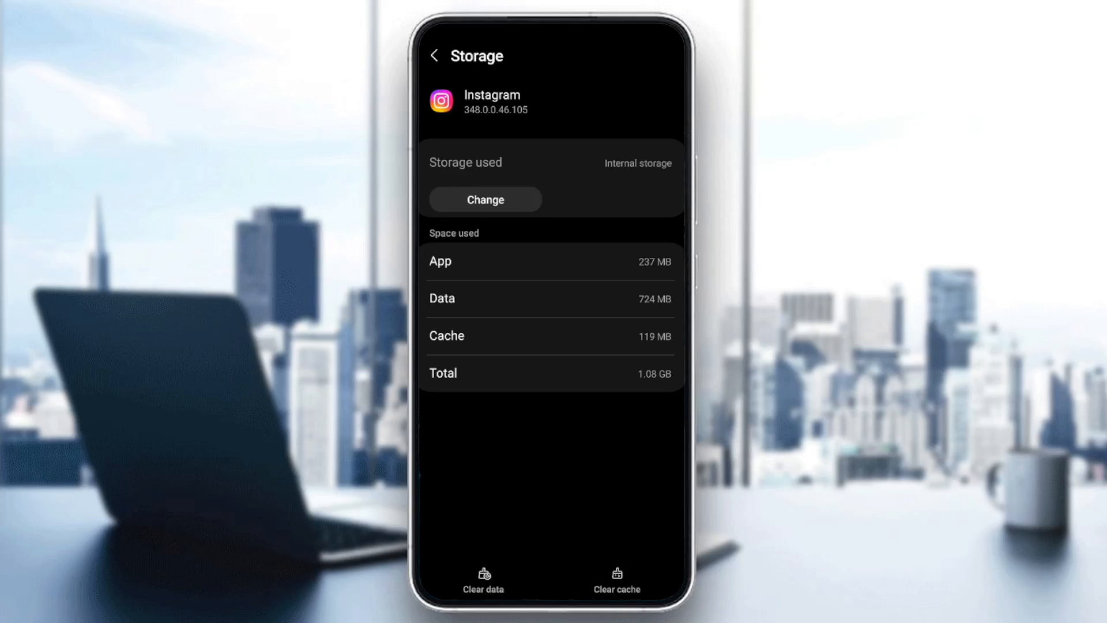
Clear Instagram's 119 MB cache, then leave Settings via Recents back to the app screen
left_click(613, 579)
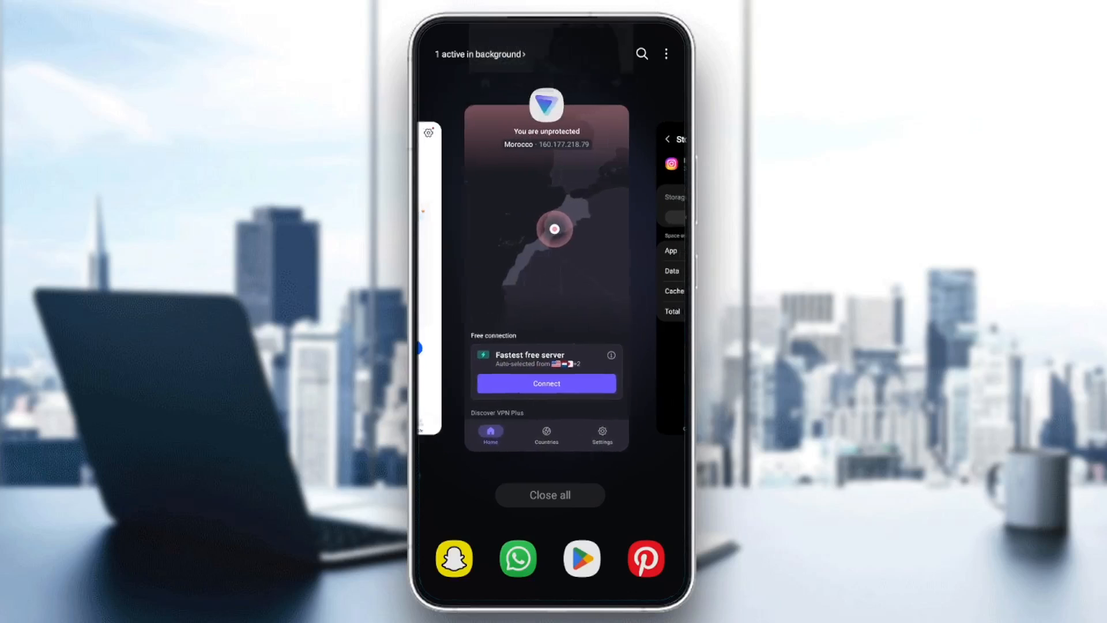
left_click(549, 495)
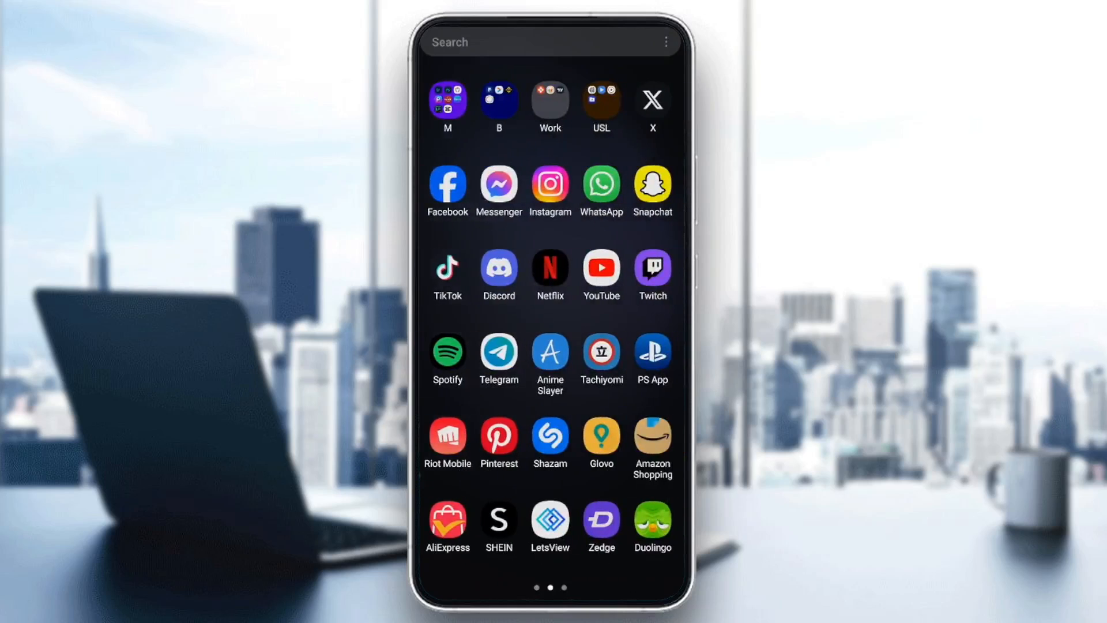
Reopen Instagram so its home feed loads with stories and suggested posts
left_click(550, 185)
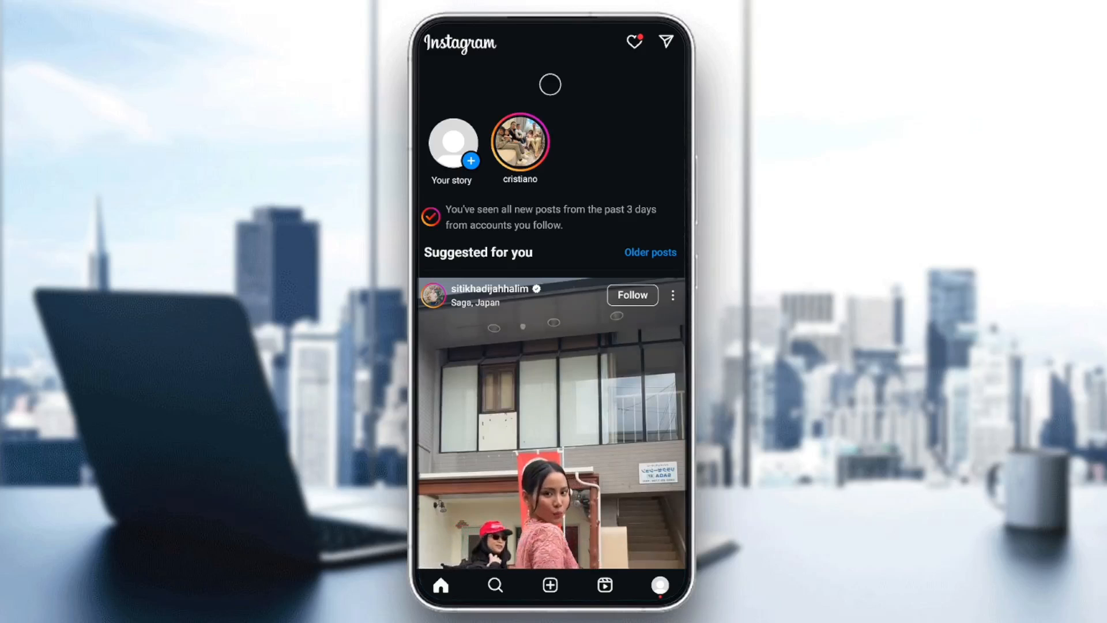
scroll("down", 3)
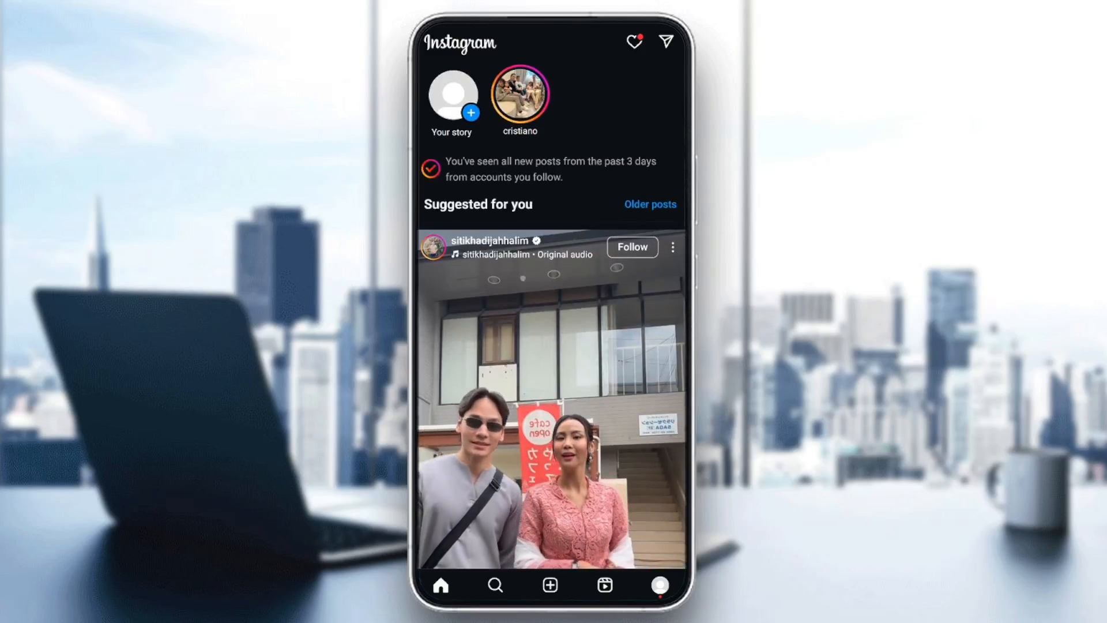